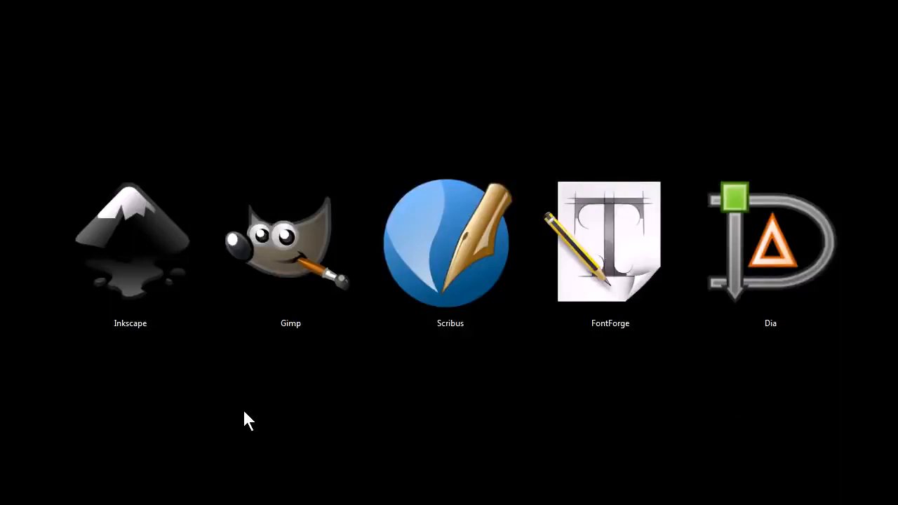
mouse_move(130, 389)
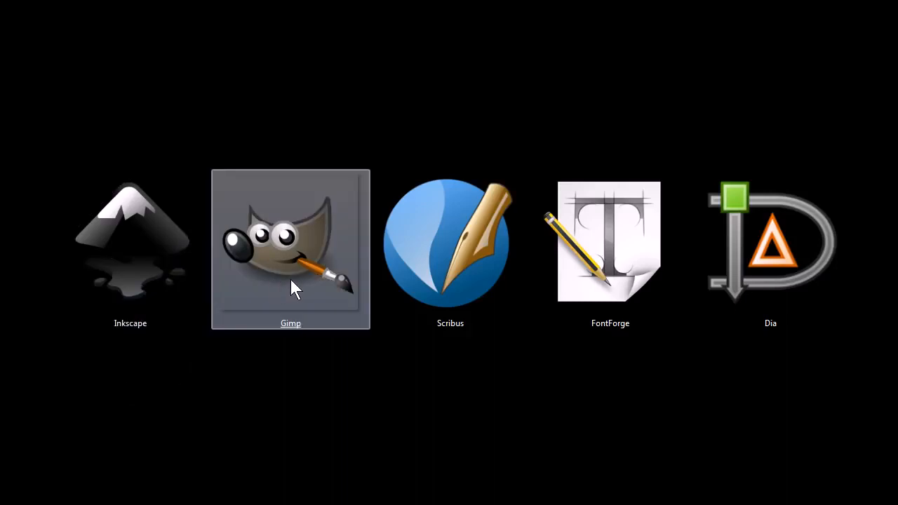
mouse_move(790, 284)
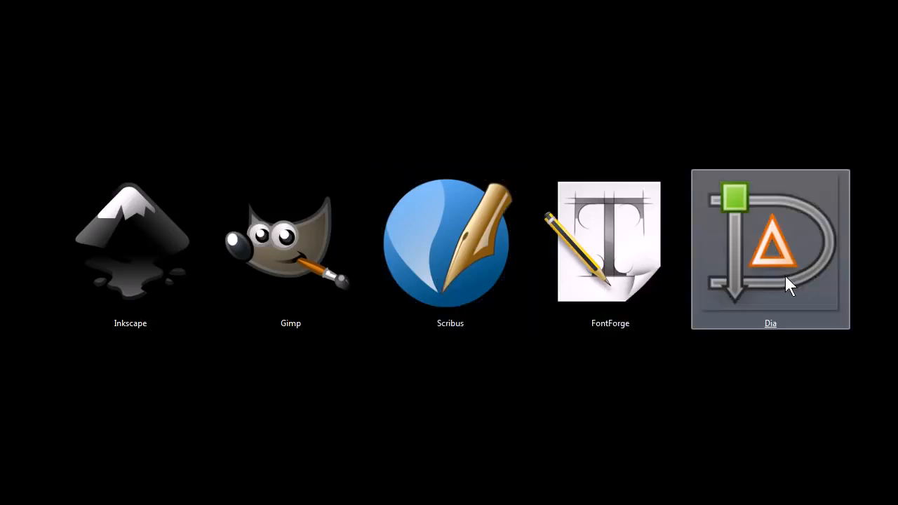
mouse_move(449, 417)
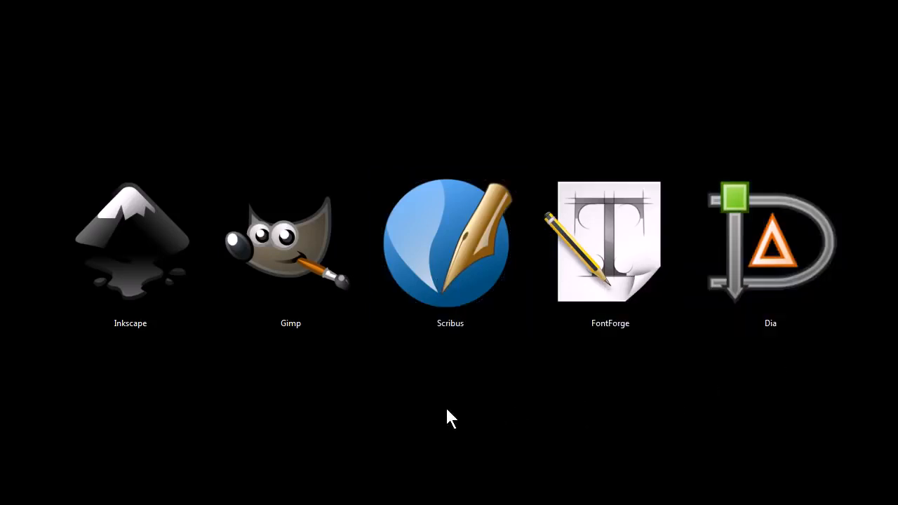
mouse_move(194, 432)
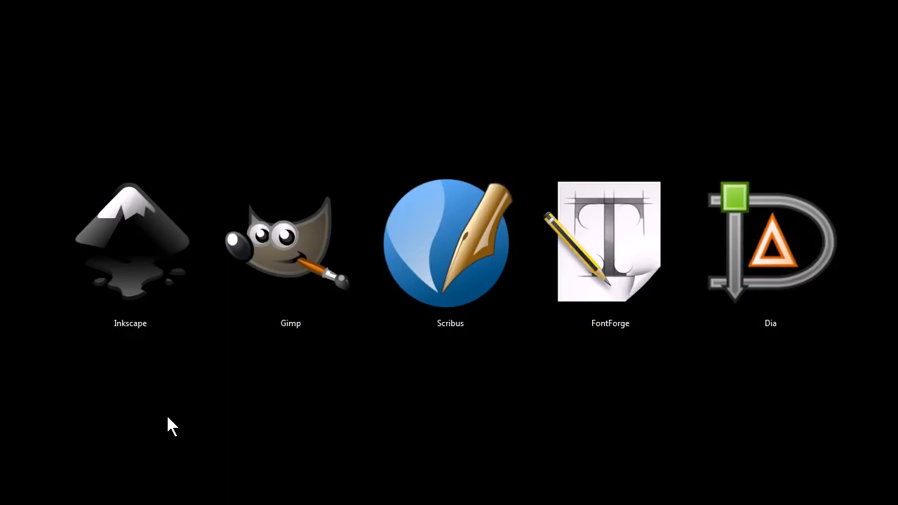
mouse_move(133, 418)
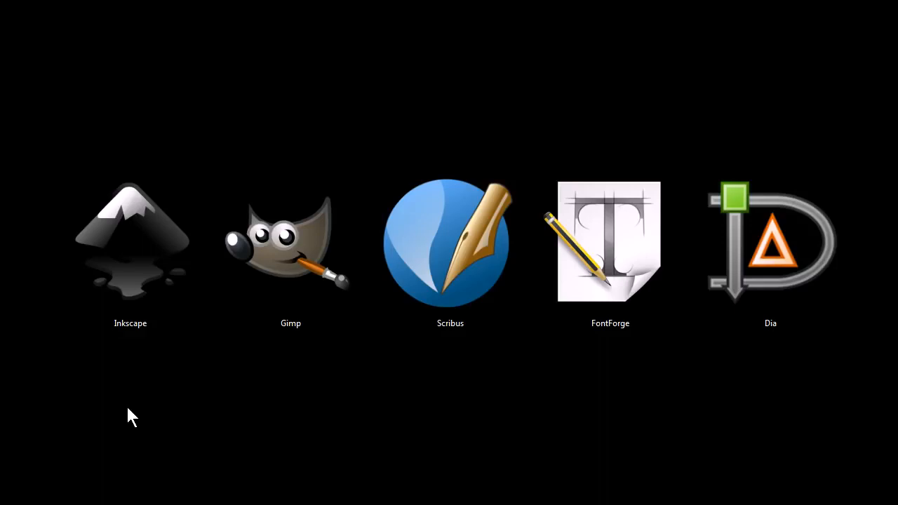
mouse_move(133, 411)
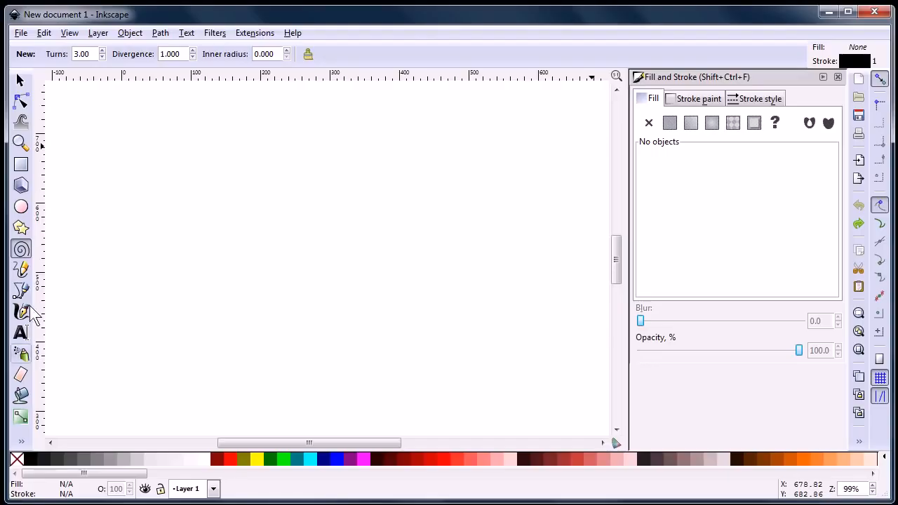
Draw a red square and ellipse, then give the diamond a striped pattern fill
drag(107, 141, 156, 196)
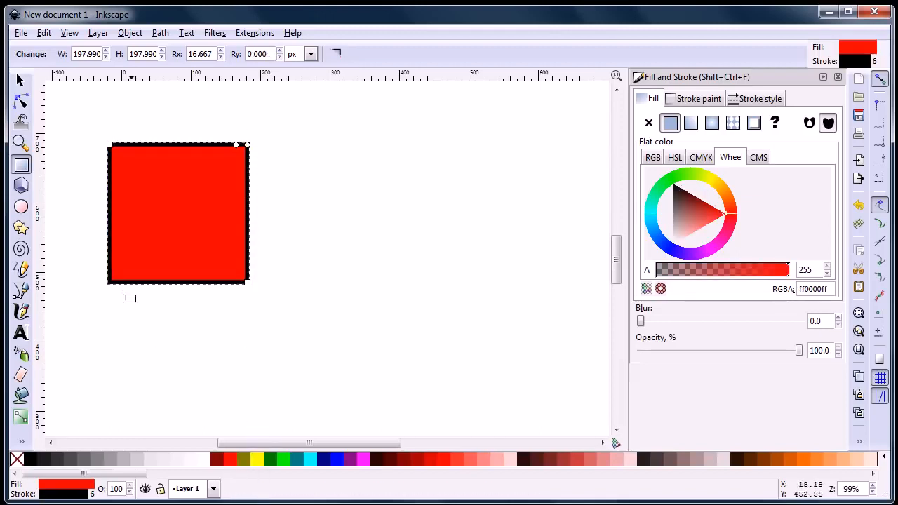
click(20, 206)
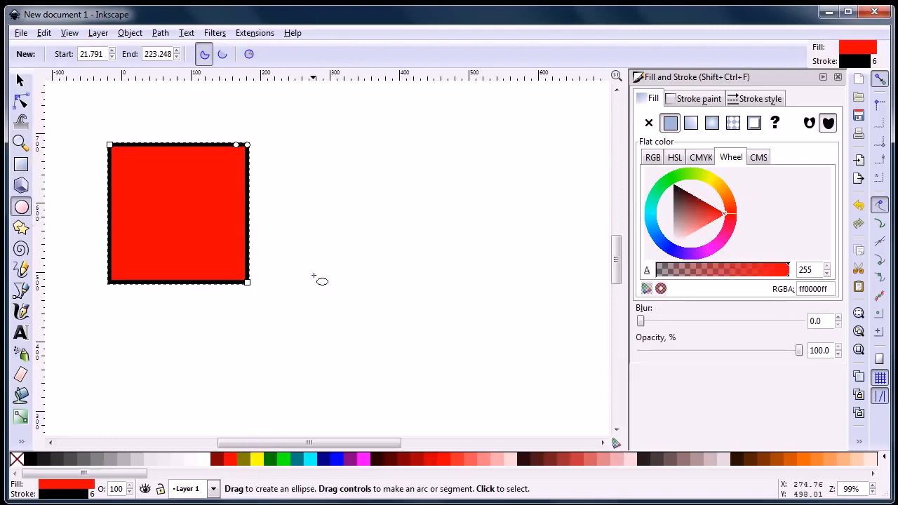
drag(326, 289, 414, 341)
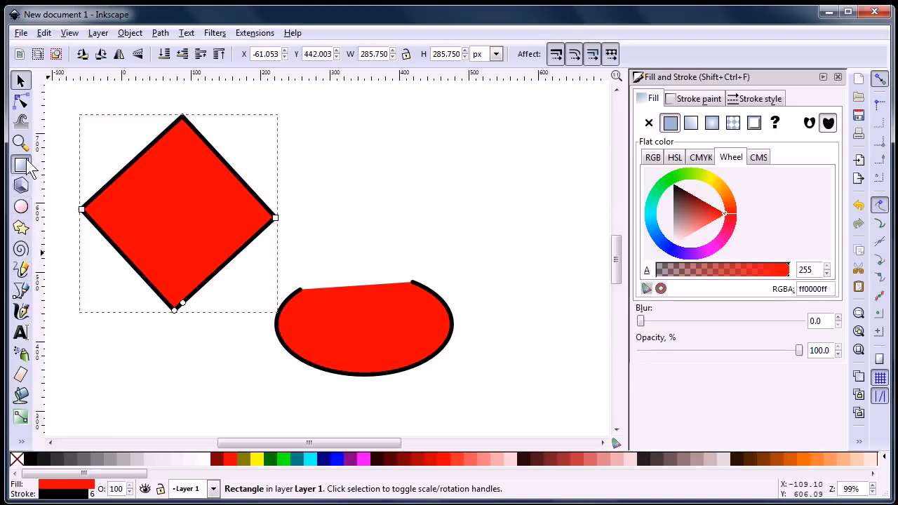
click(711, 123)
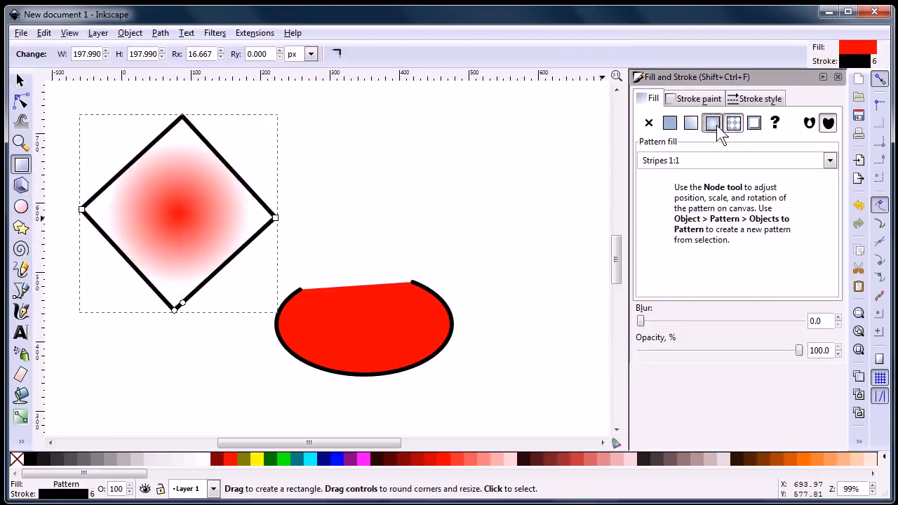
click(690, 122)
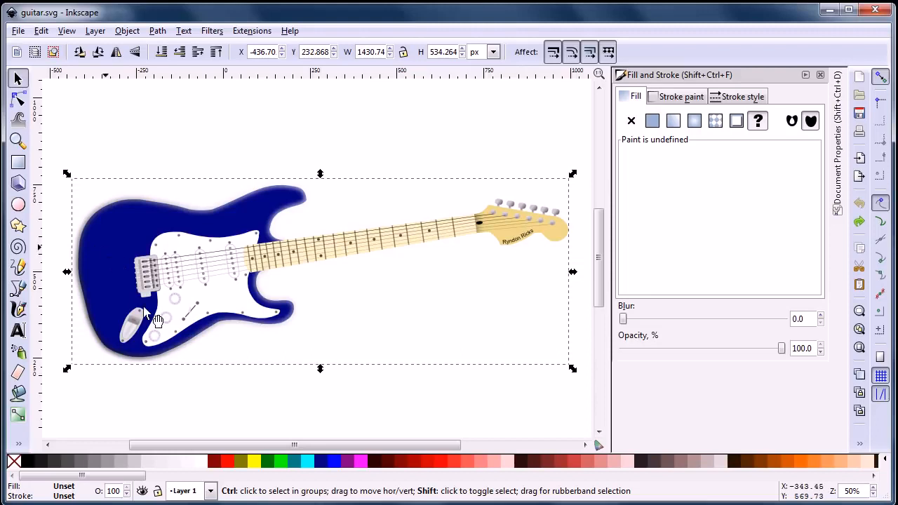
Recolour the blue guitar body through green and brown to dark red
click(652, 120)
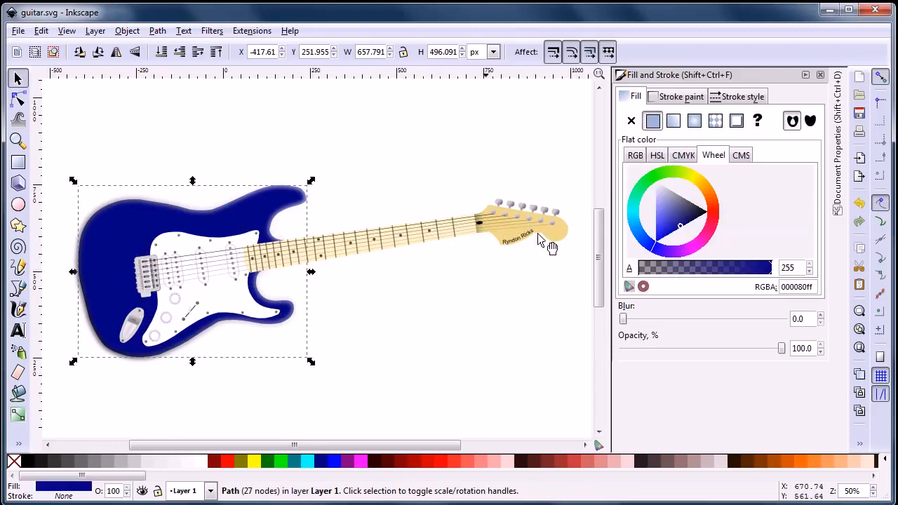
click(662, 185)
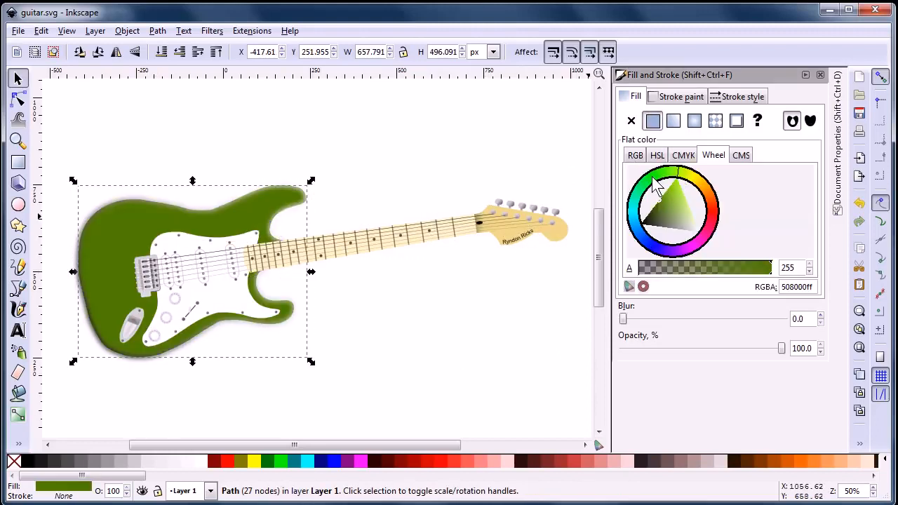
click(698, 198)
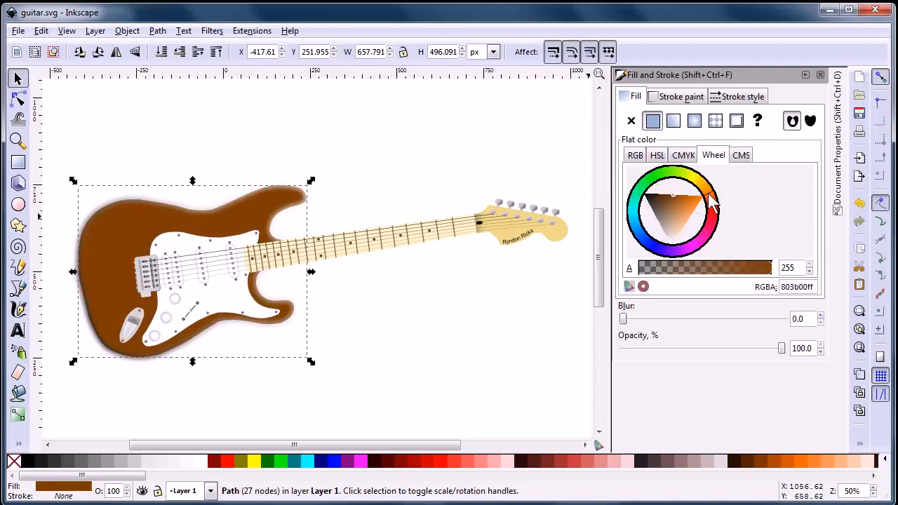
click(684, 200)
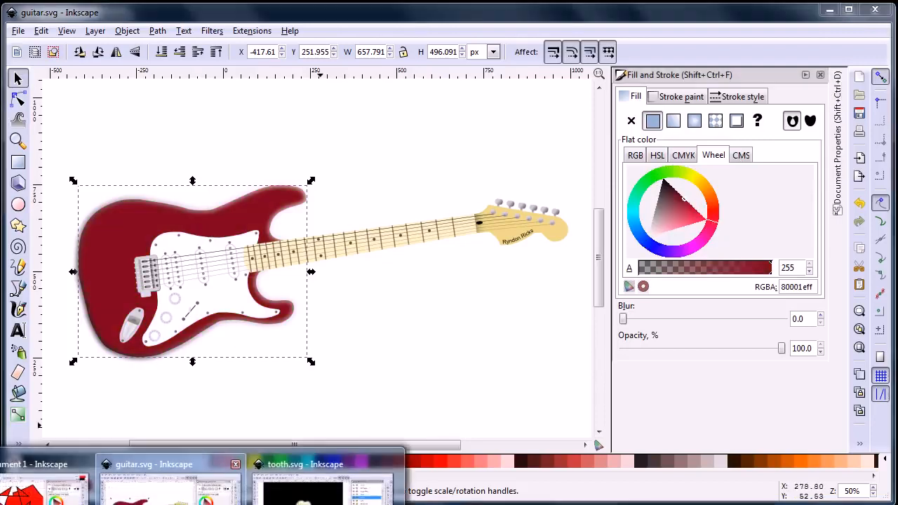
Switch to tooth.svg, toggle the filling layer's visibility and lock the Background layer
click(304, 464)
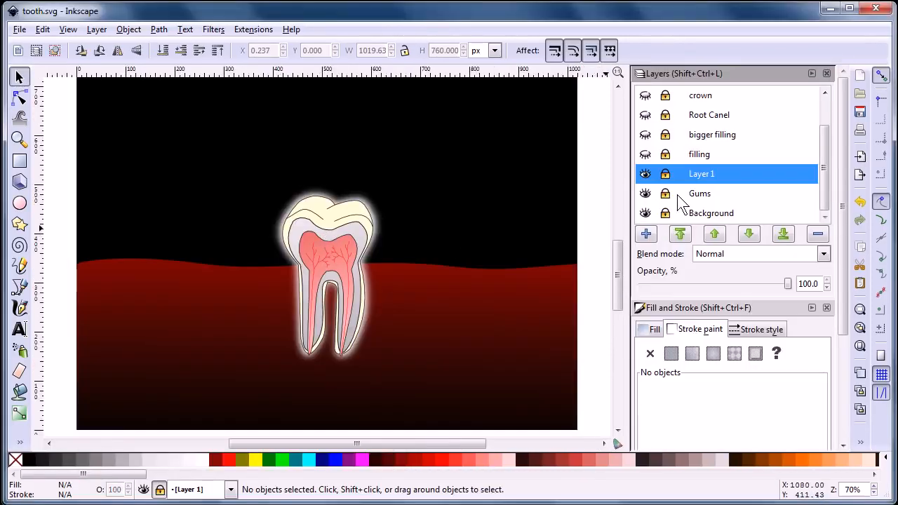
click(698, 154)
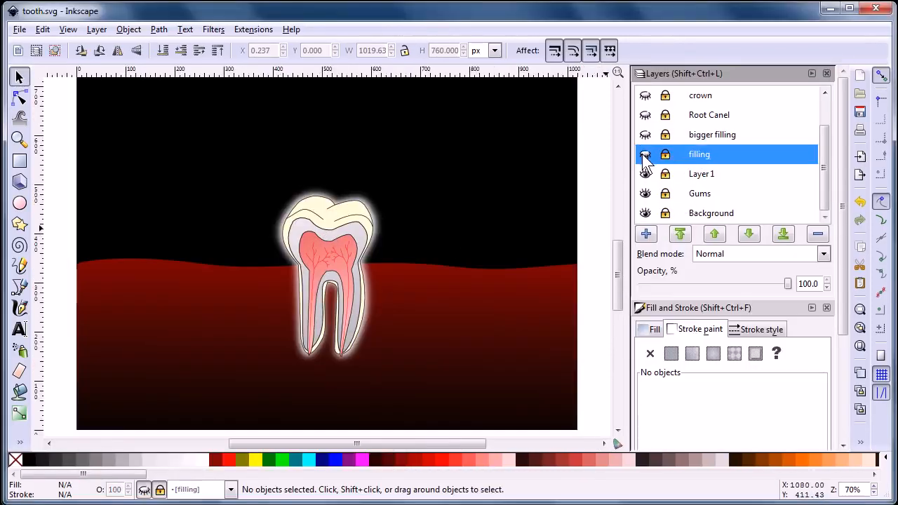
click(645, 153)
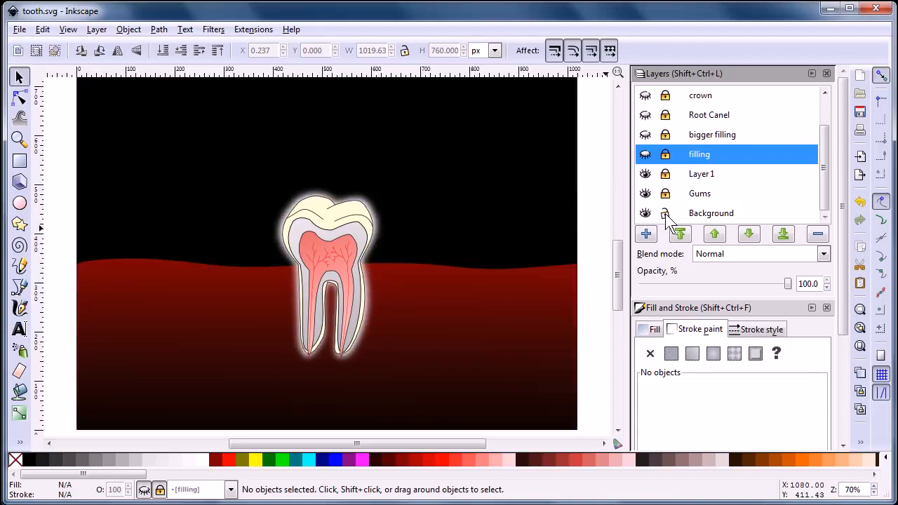
click(710, 213)
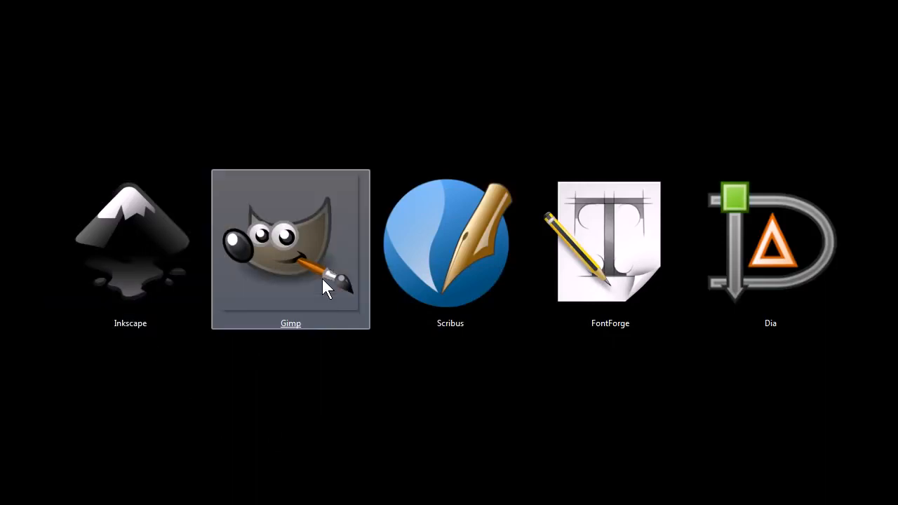
Choose GIMP from the program overview slide
click(290, 249)
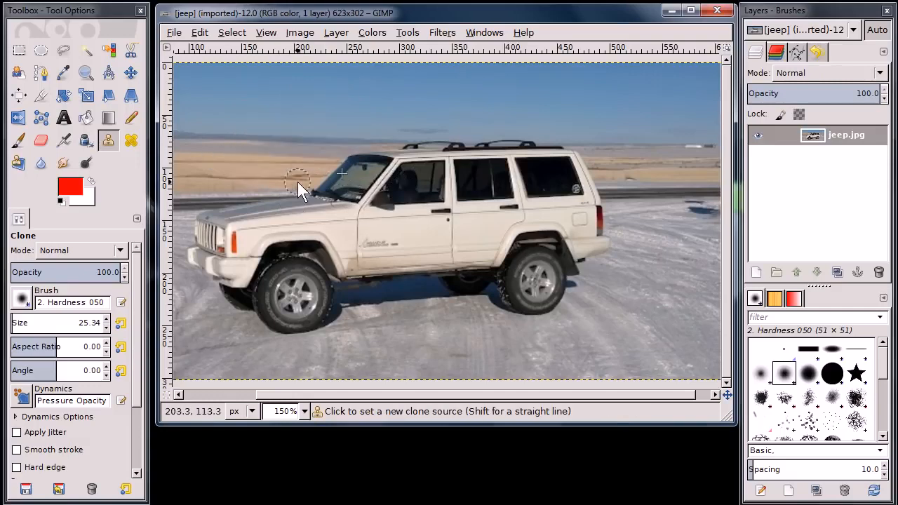
click(372, 32)
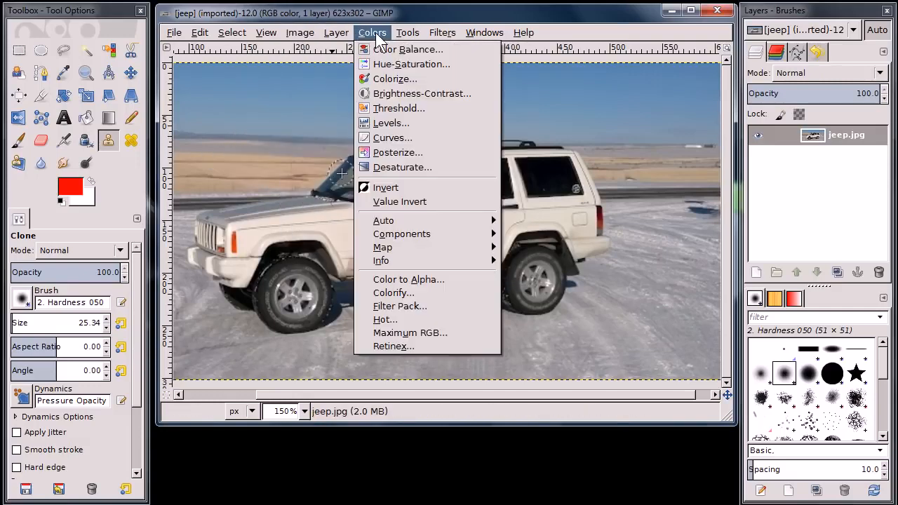
click(442, 33)
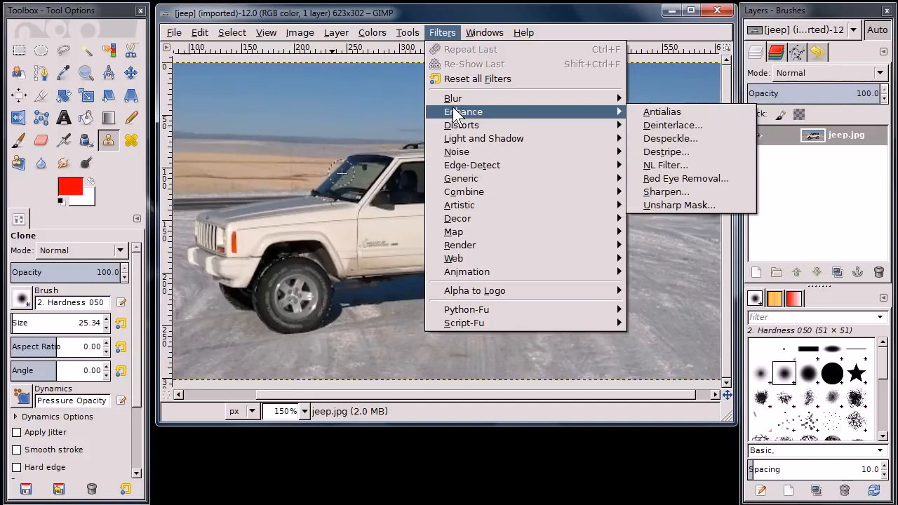
mouse_move(460, 205)
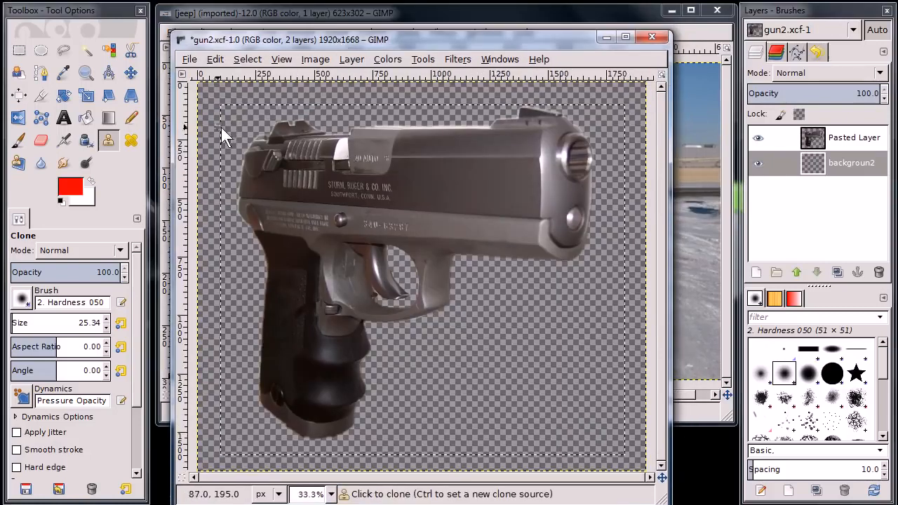
mouse_move(519, 169)
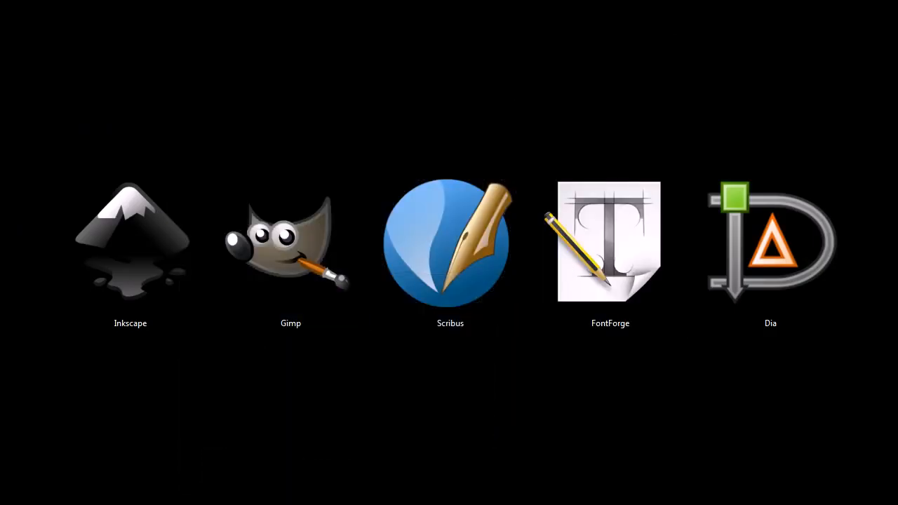
Start Scribus from the row of program launchers
click(450, 242)
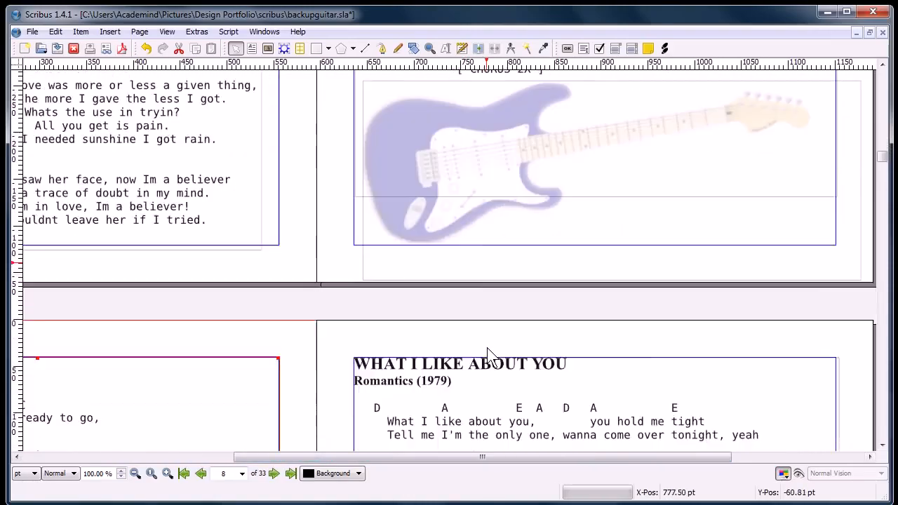
Scroll backupguitar.sla to the Cat's in the Cradle page
scroll(down, 3)
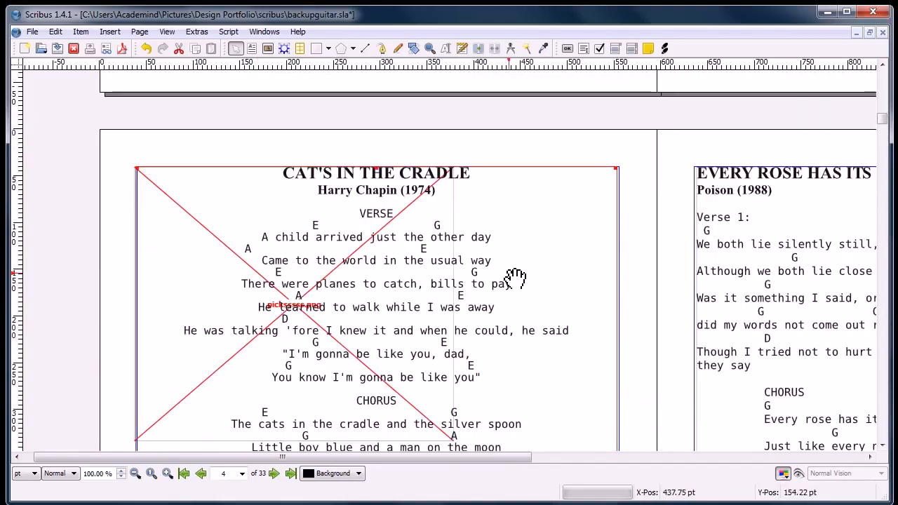
right_click(344, 302)
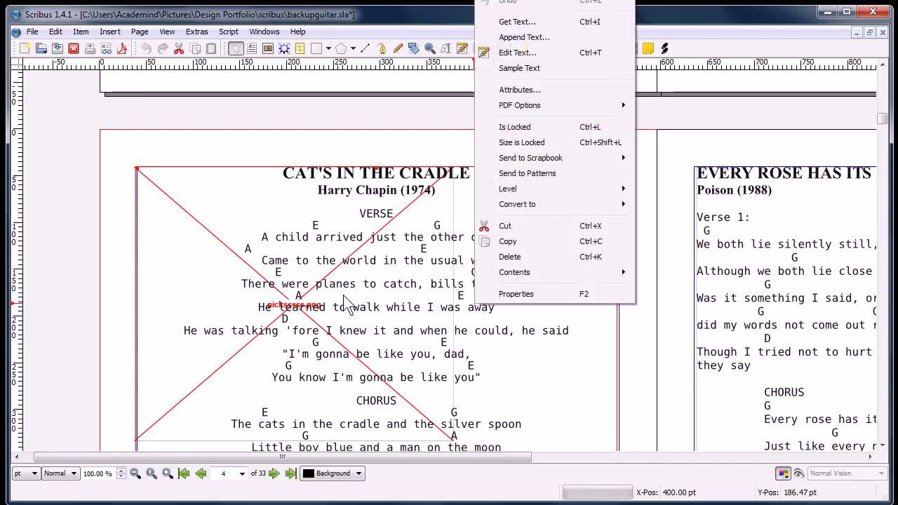
mouse_move(518, 52)
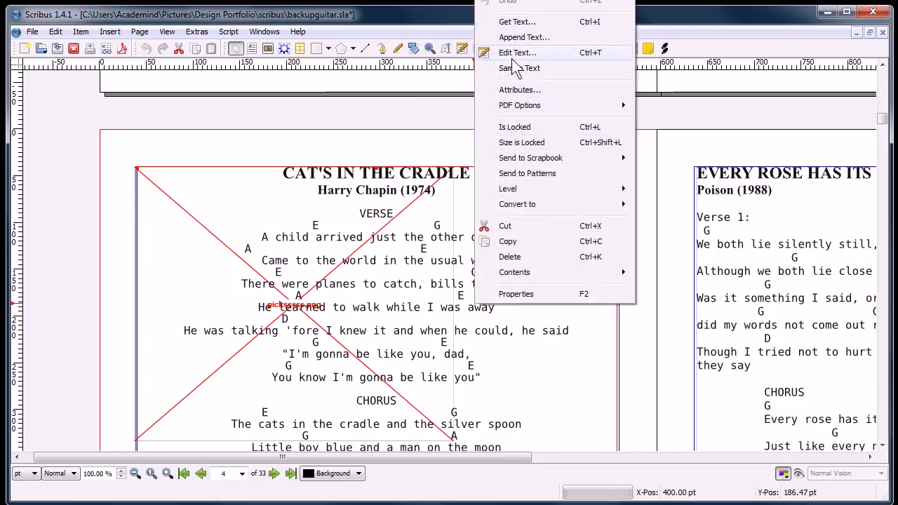
click(517, 51)
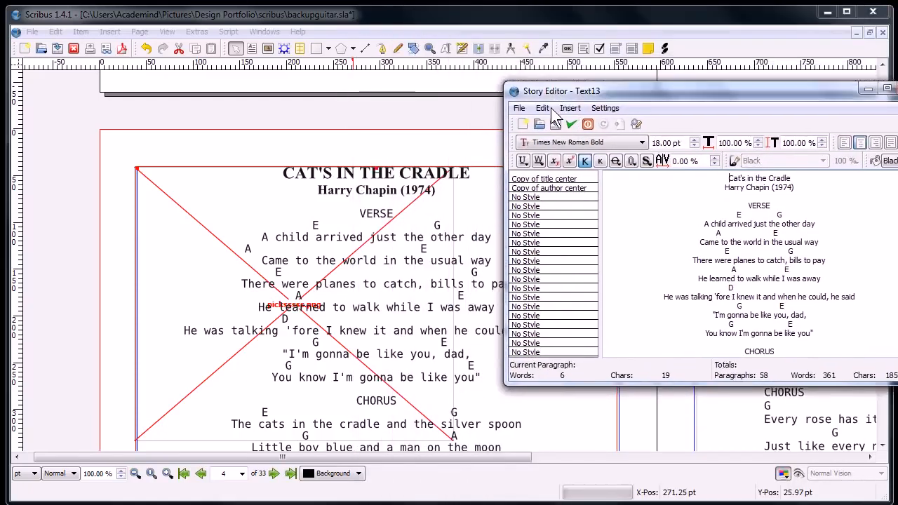
drag(561, 90, 536, 125)
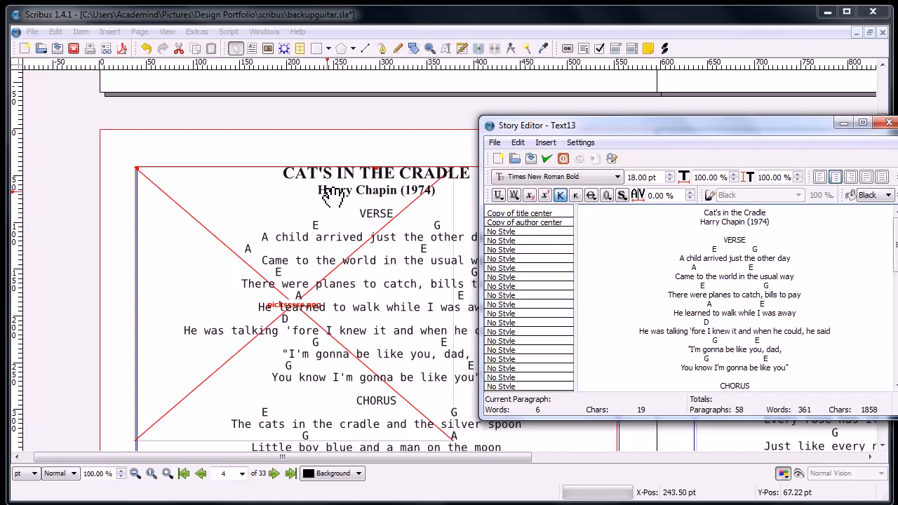
mouse_move(596, 223)
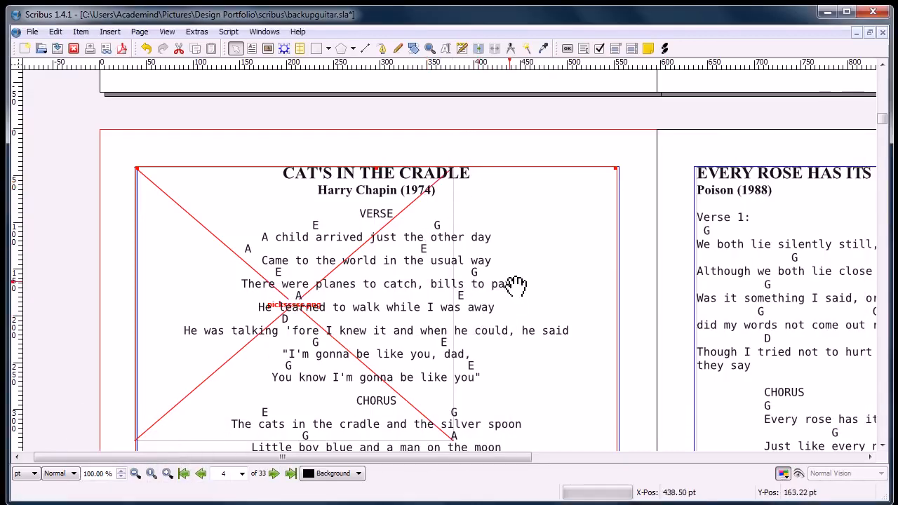
Scroll through the songbook page before closing Scribus
scroll(down, 3)
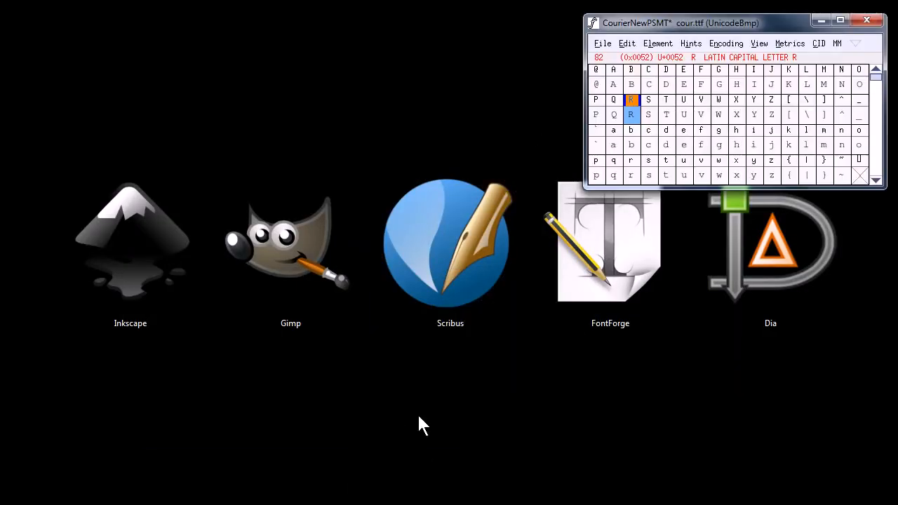
Reshape the capital R's bowl, then close the glyph, Courier New and toolbox windows
double_click(629, 99)
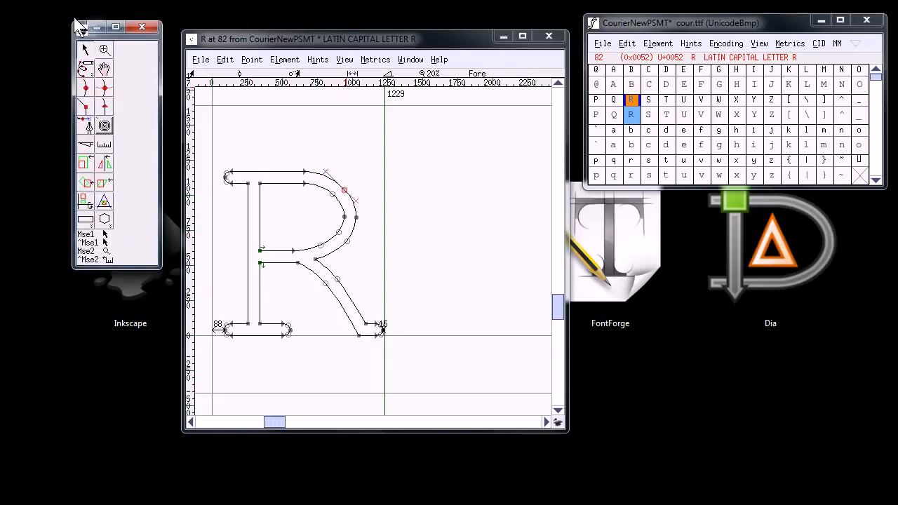
mouse_move(344, 195)
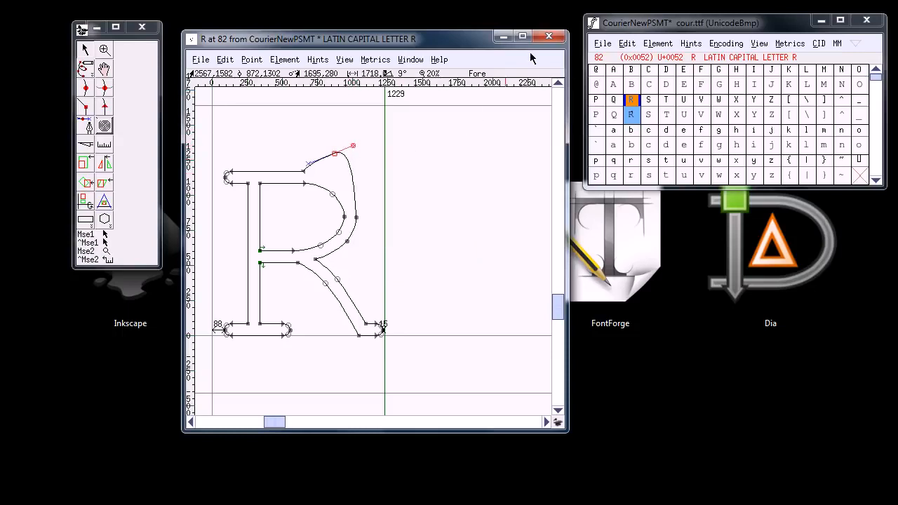
mouse_move(379, 158)
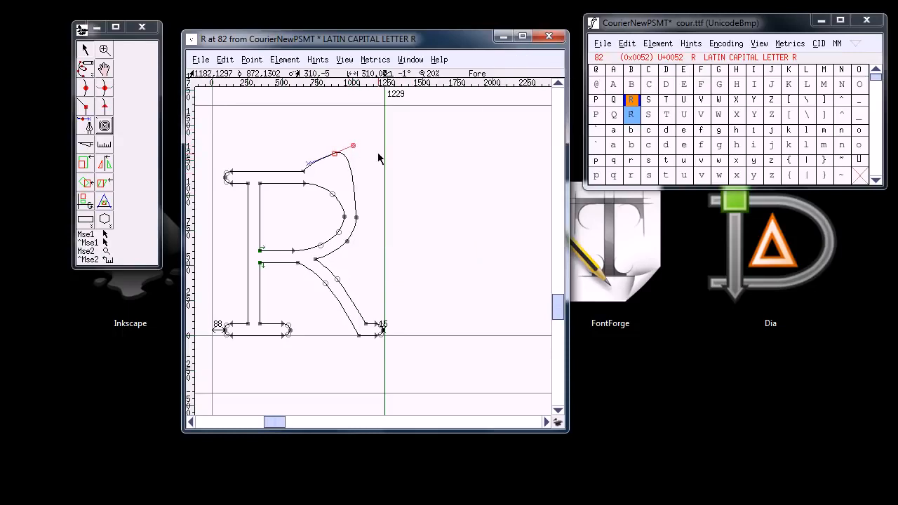
click(201, 58)
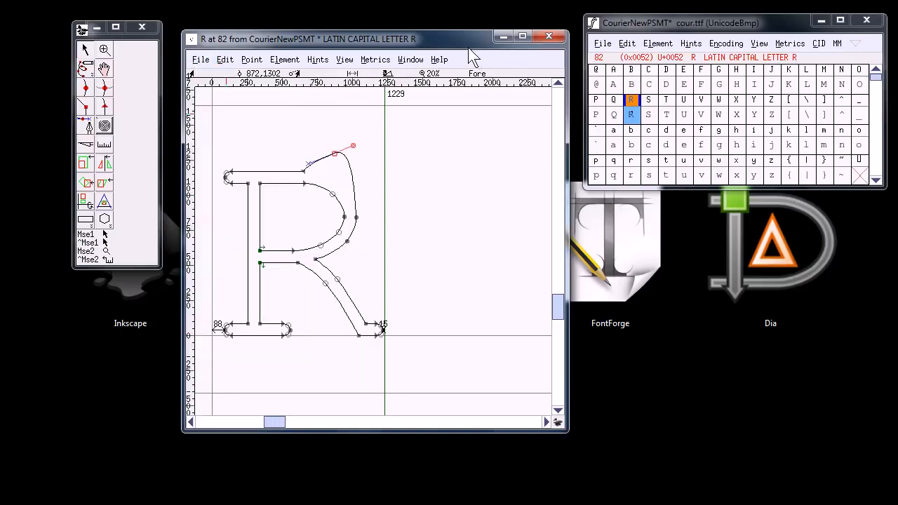
mouse_move(645, 91)
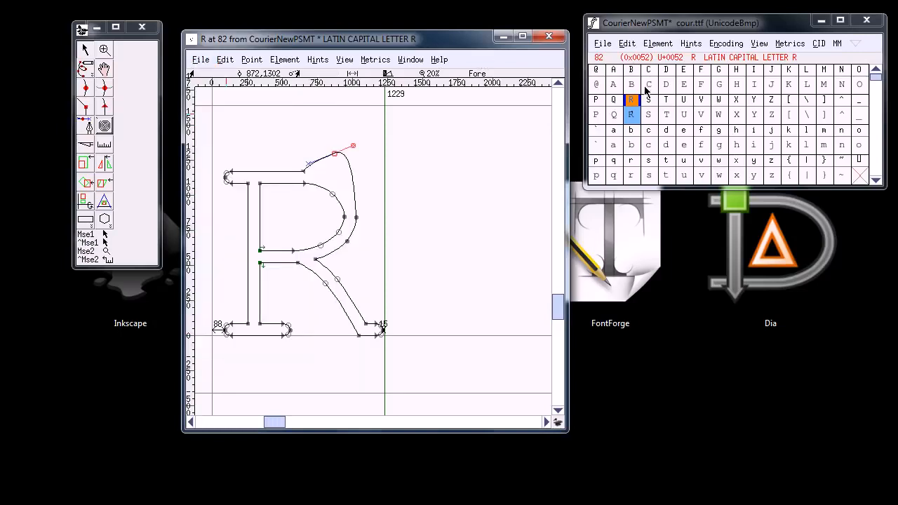
click(548, 37)
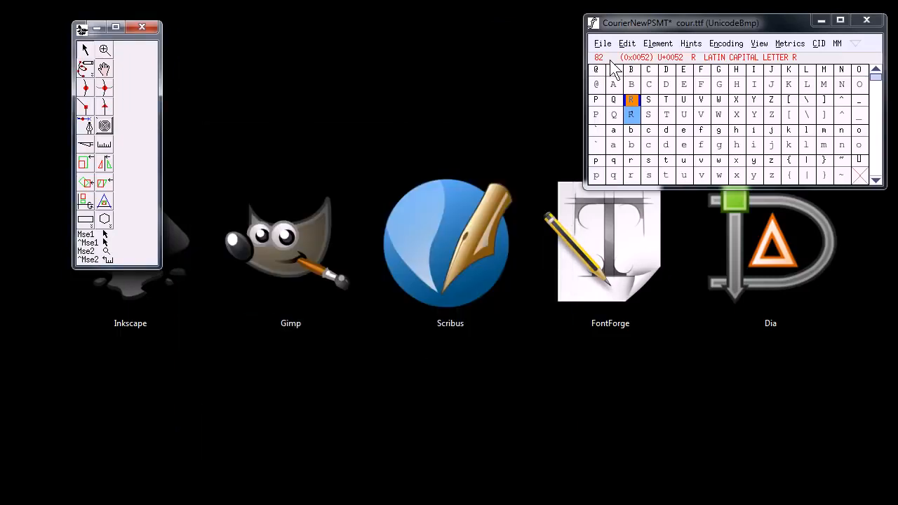
click(867, 19)
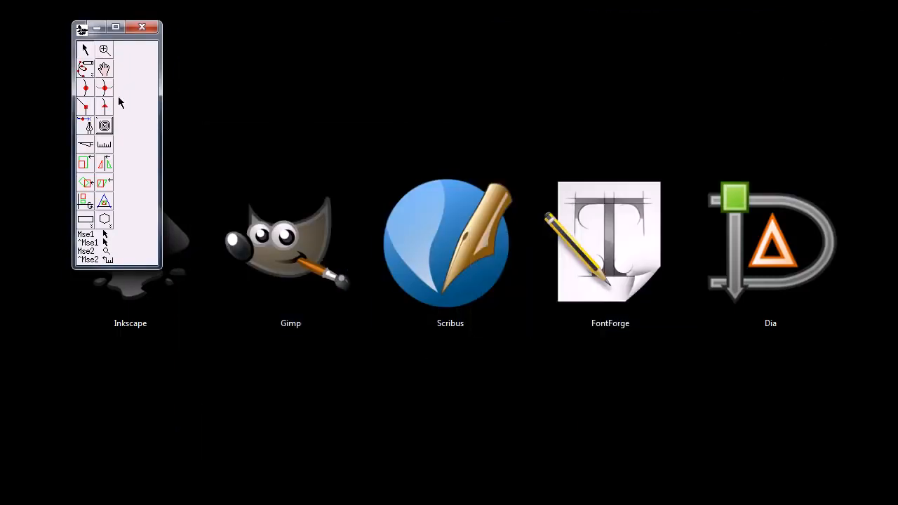
click(770, 253)
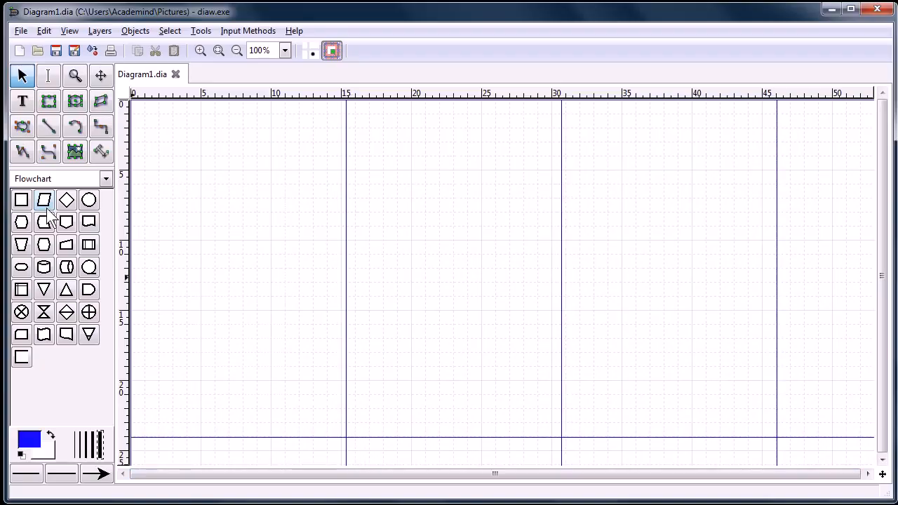
Draw a flowchart square and connecting arrow, then type 'hthtdgdl' inside the square
drag(201, 164, 261, 225)
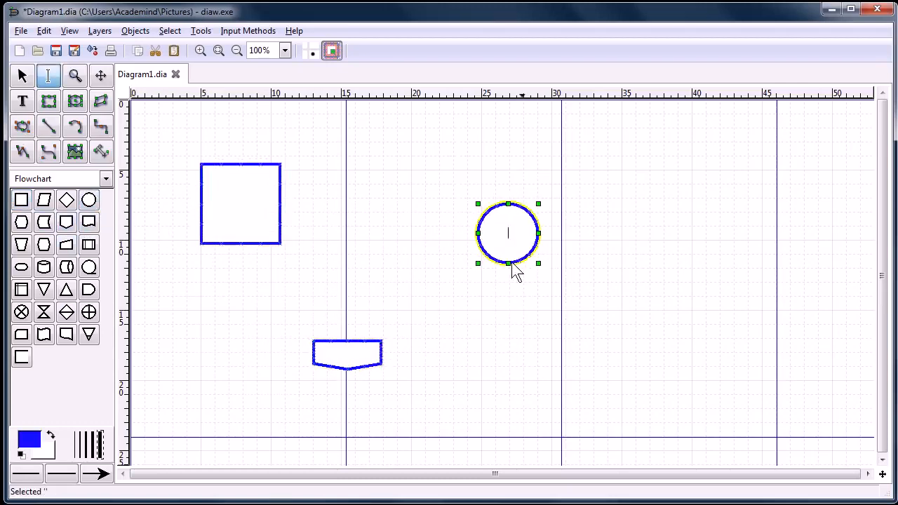
drag(247, 266, 294, 314)
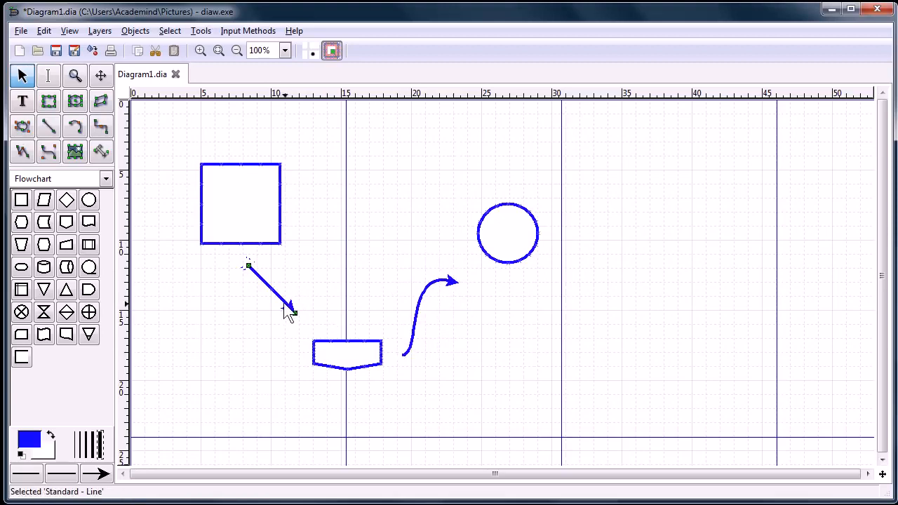
click(224, 203)
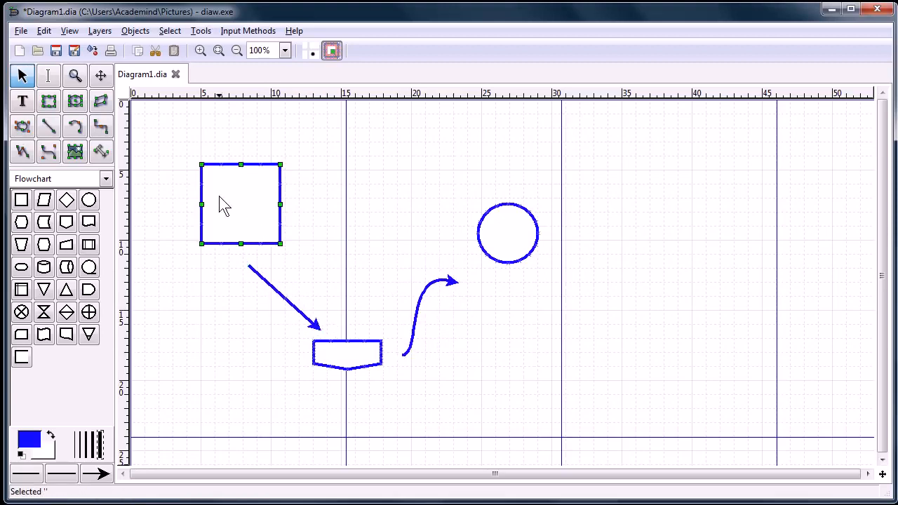
click(48, 75)
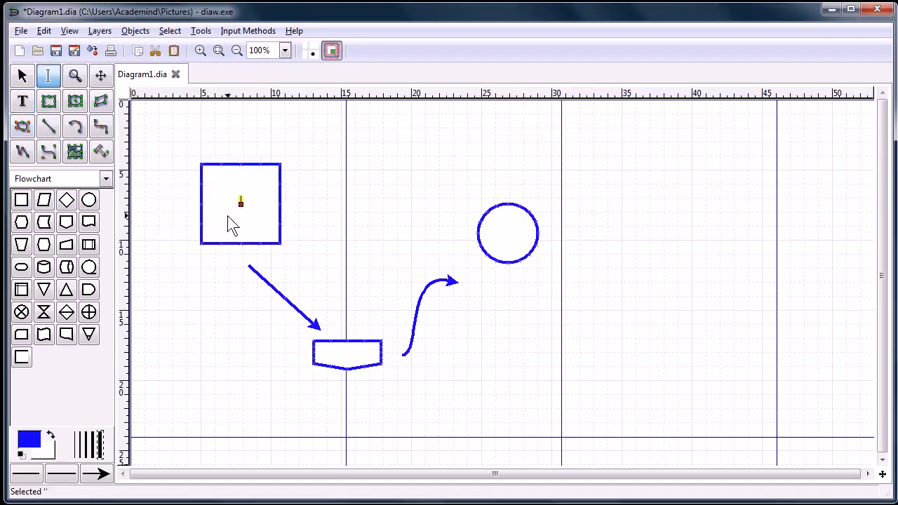
text(hthtdgdl)
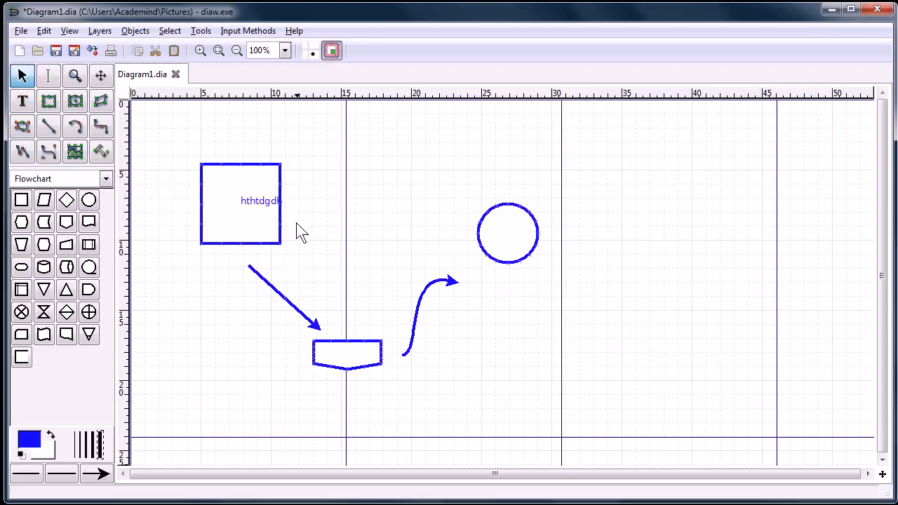
mouse_move(382, 214)
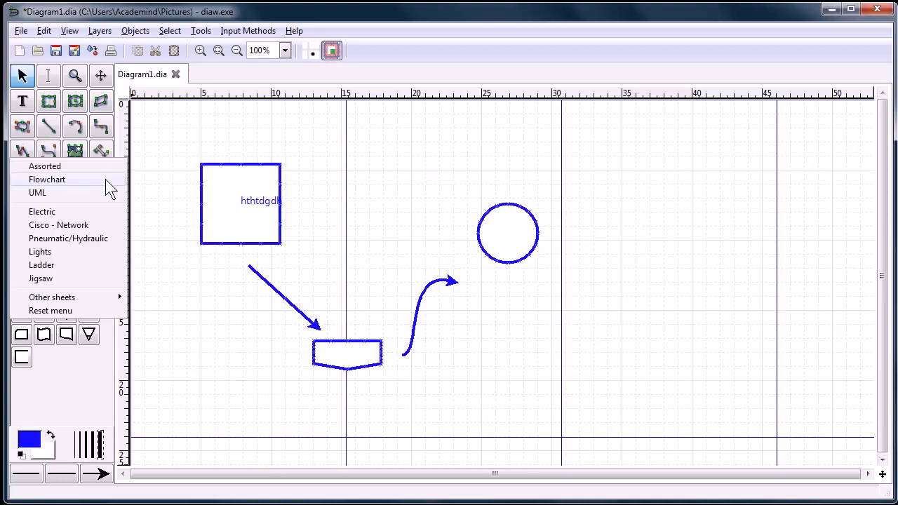
mouse_move(44, 212)
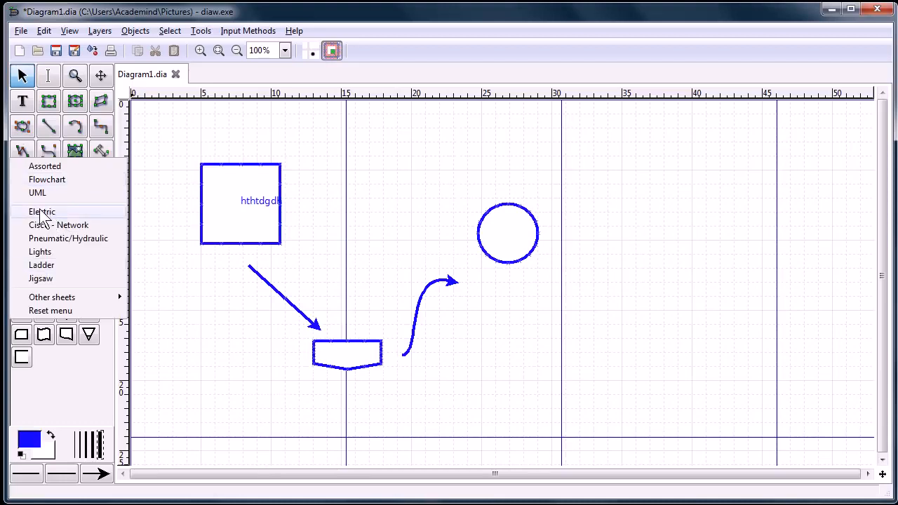
Place switch and relay symbols from the Electric sheet, then browse other shape sheets
click(41, 211)
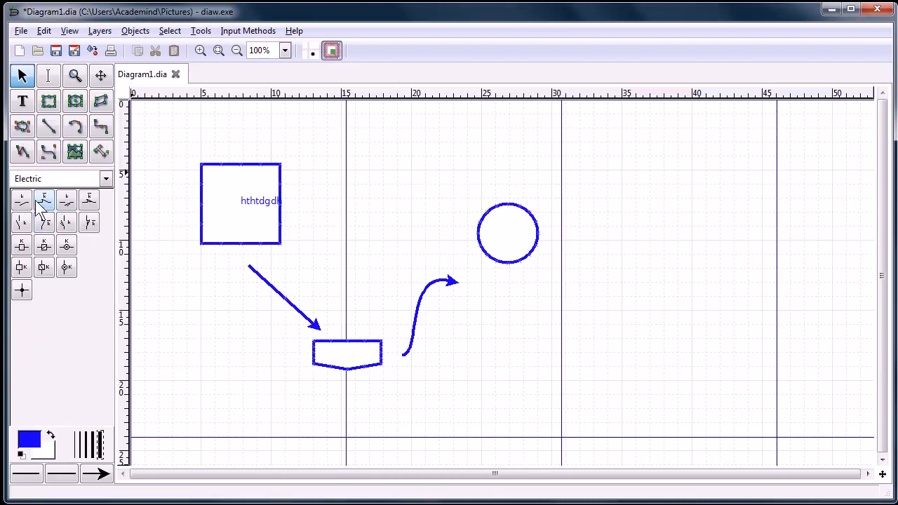
click(21, 200)
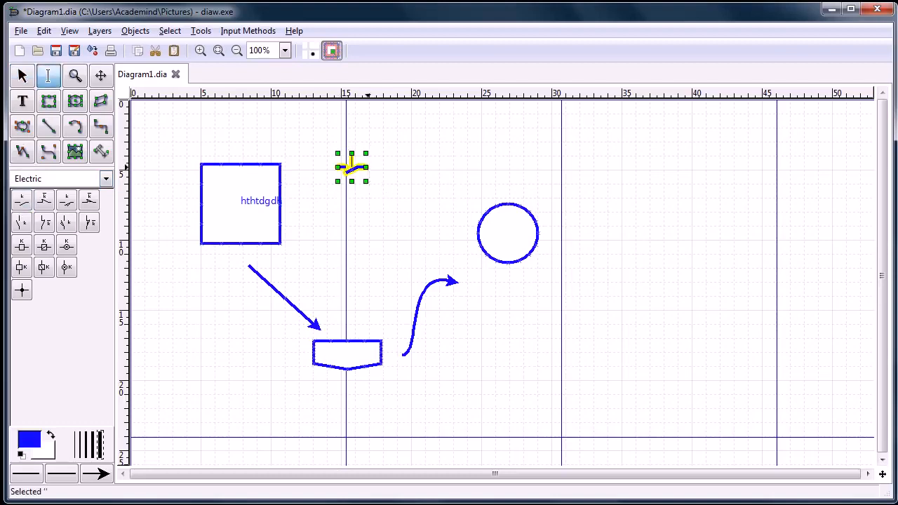
click(21, 75)
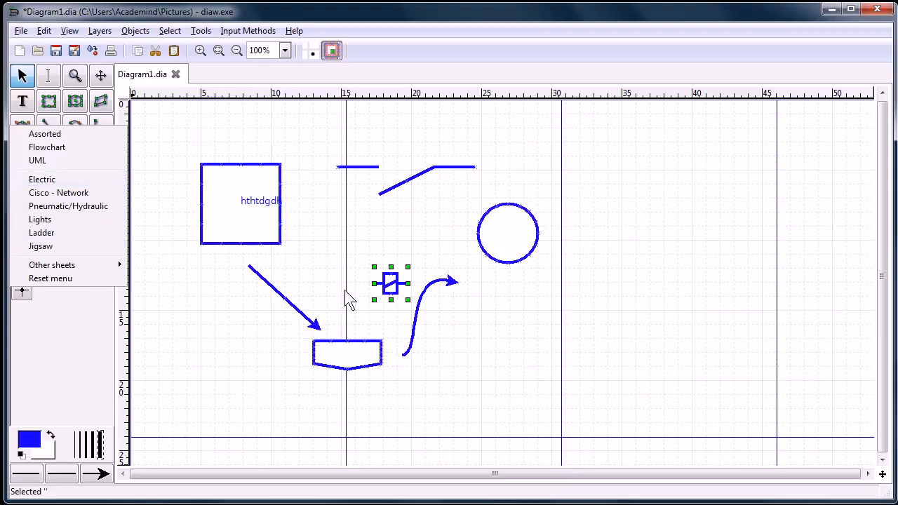
mouse_move(70, 217)
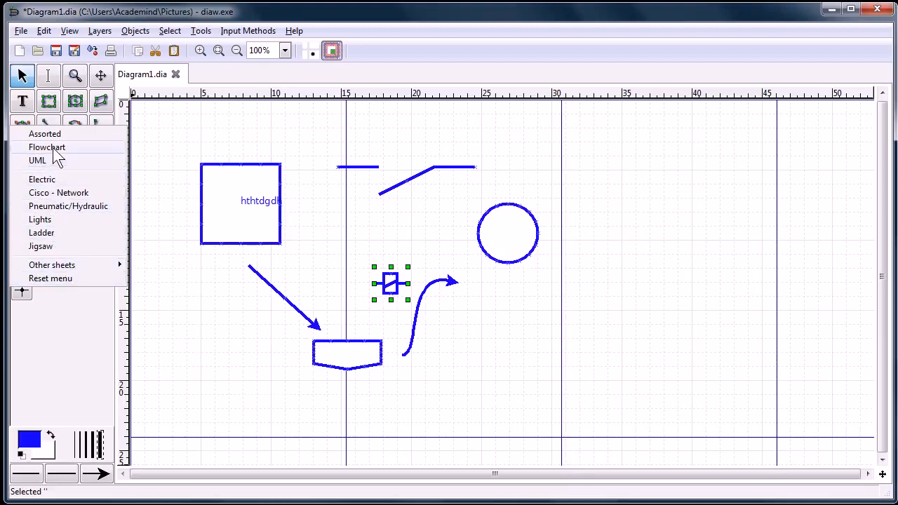
mouse_move(57, 259)
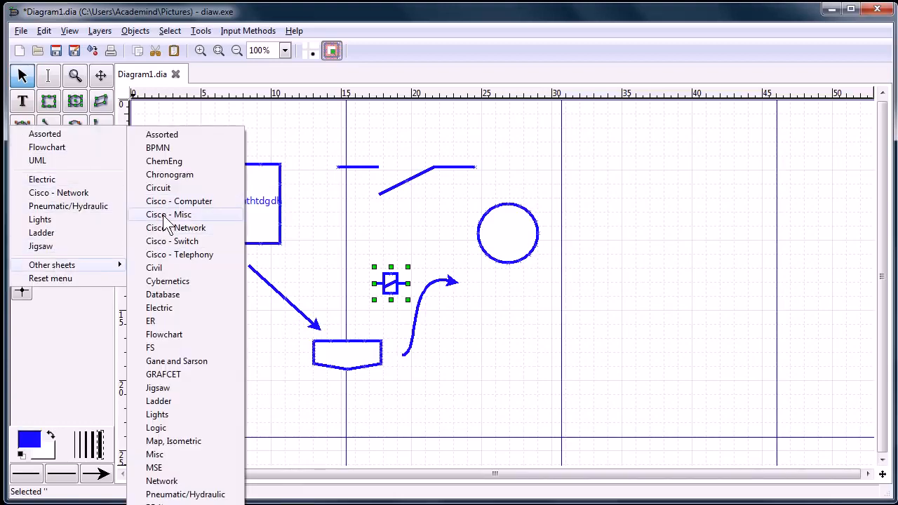
click(176, 227)
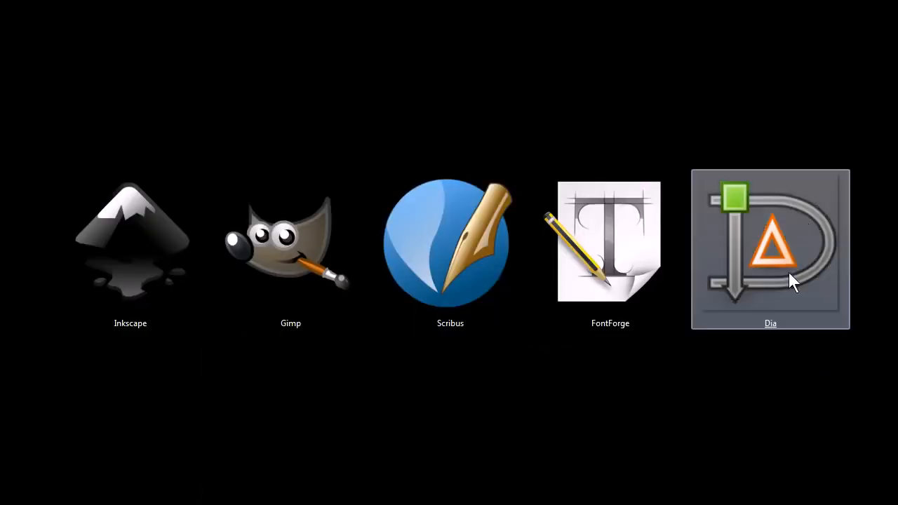
mouse_move(568, 427)
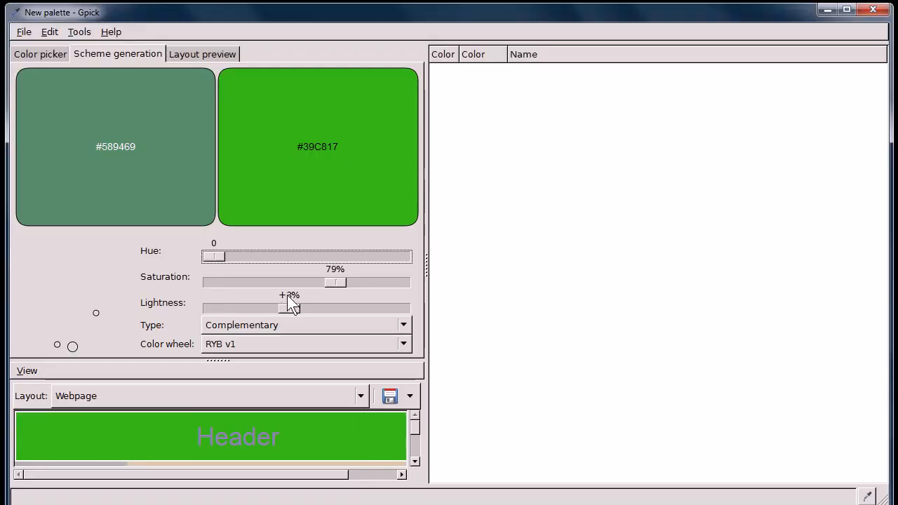
Shift the scheme's base hue to a blue-violet and switch the scheme type to Neutral
drag(214, 256, 274, 256)
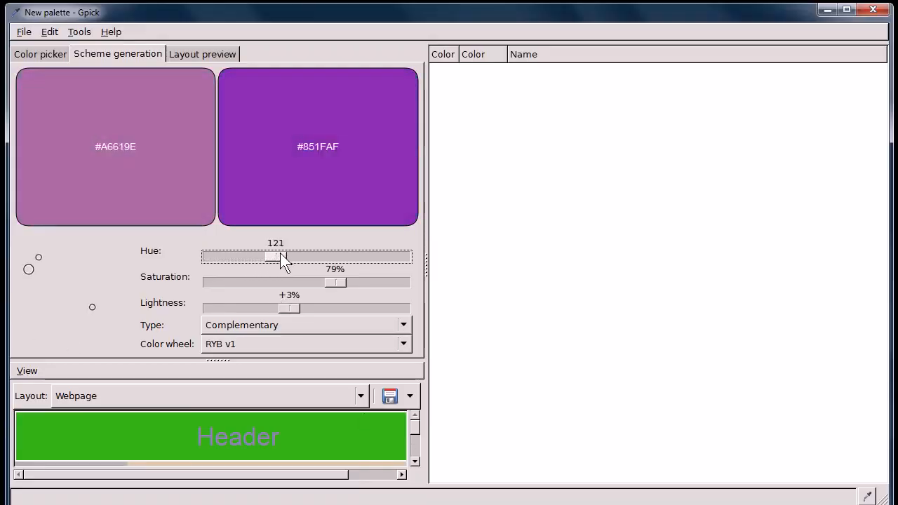
drag(281, 257, 260, 257)
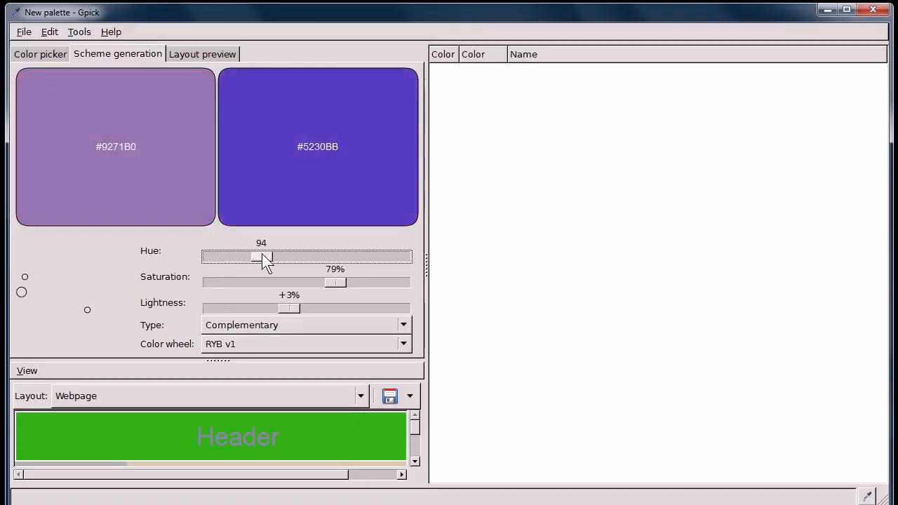
click(305, 324)
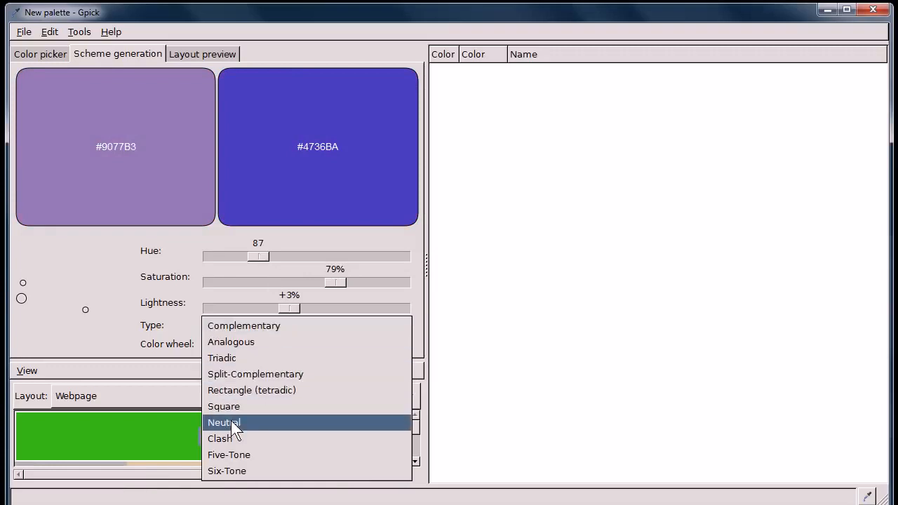
click(223, 422)
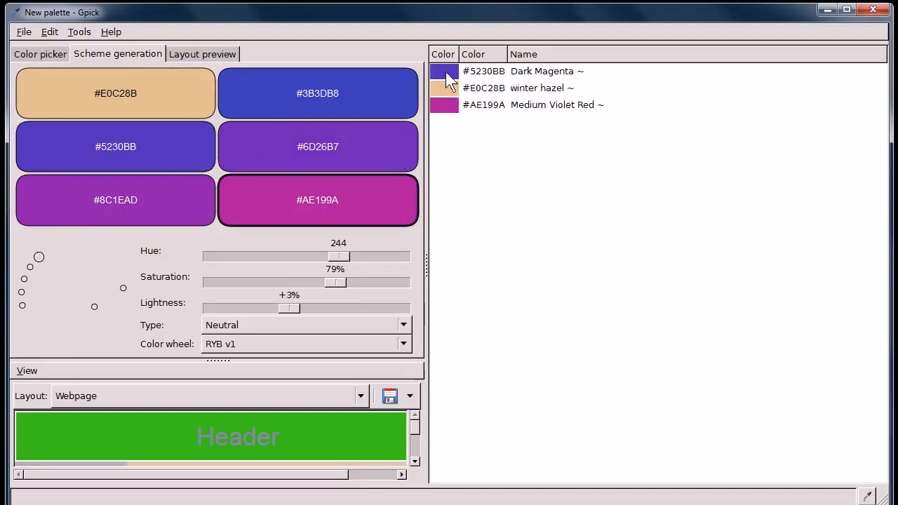
Switch to a Six-Tone scheme, adjust saturation for pastel colours, and preview them in a page layout
click(305, 324)
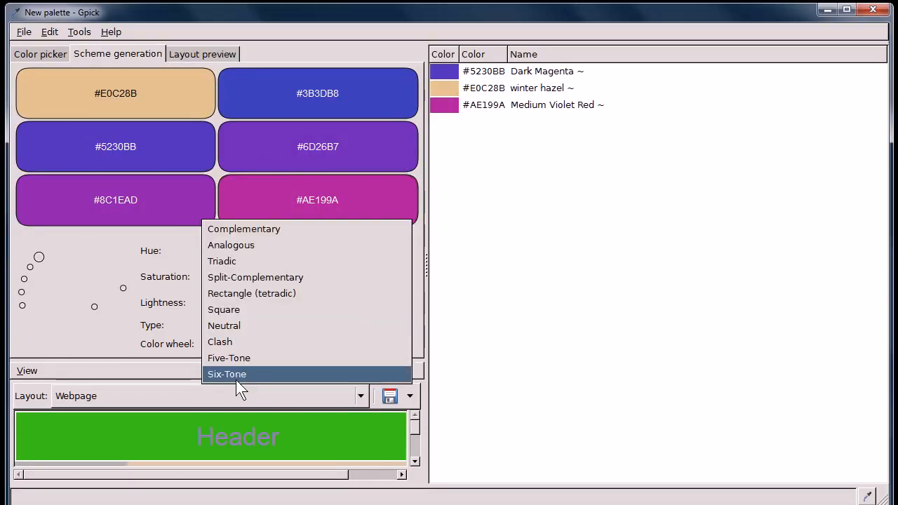
click(227, 374)
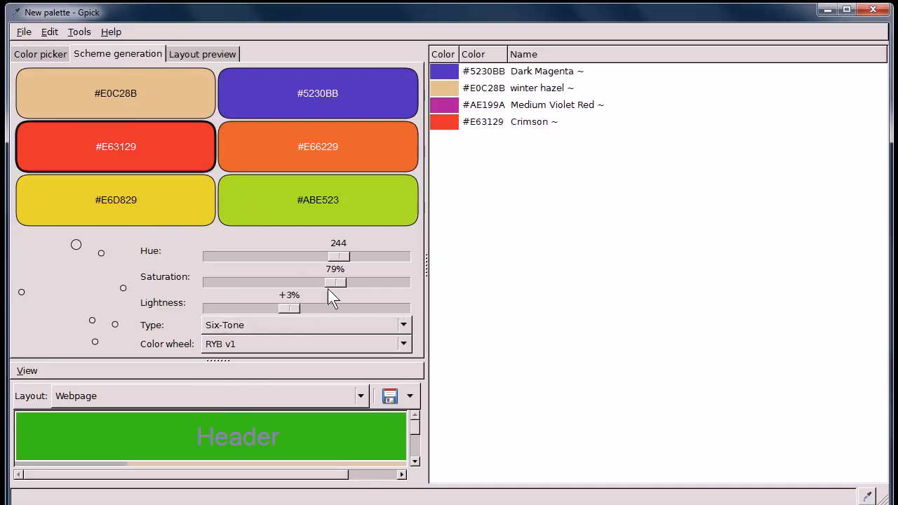
drag(338, 256, 261, 255)
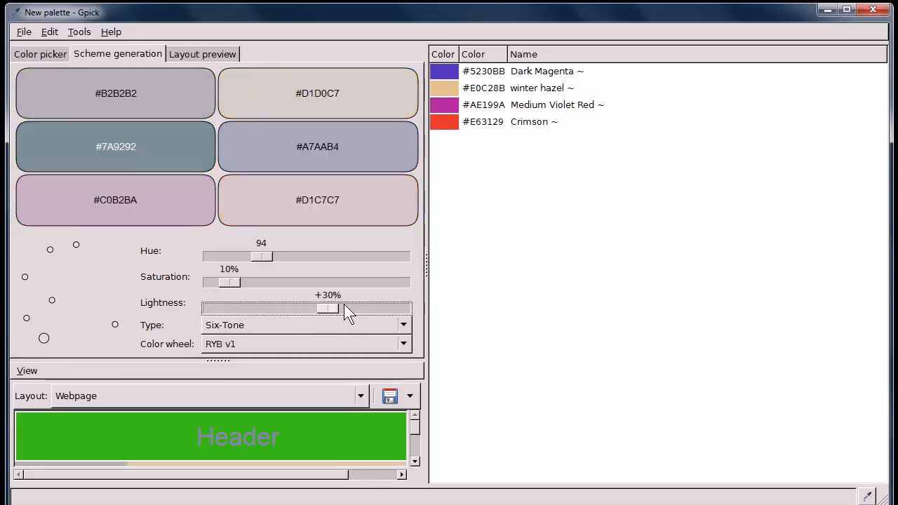
drag(230, 282, 337, 282)
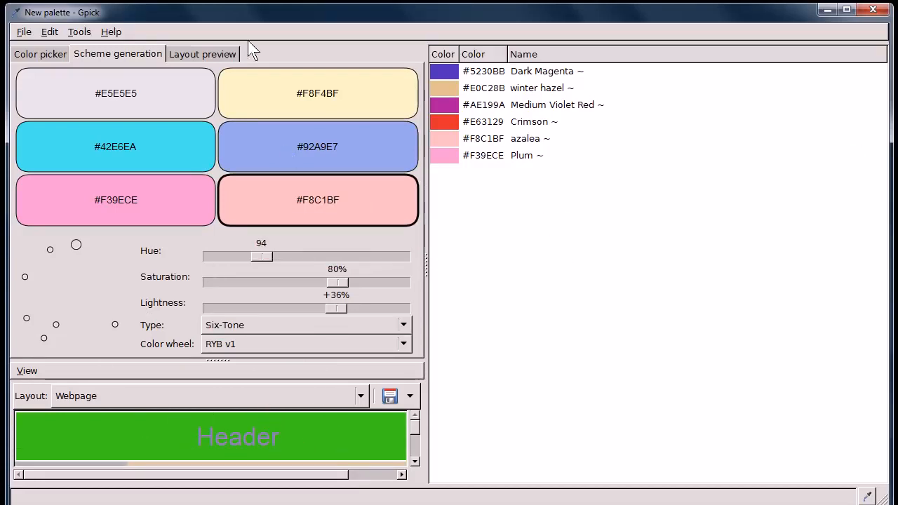
click(202, 53)
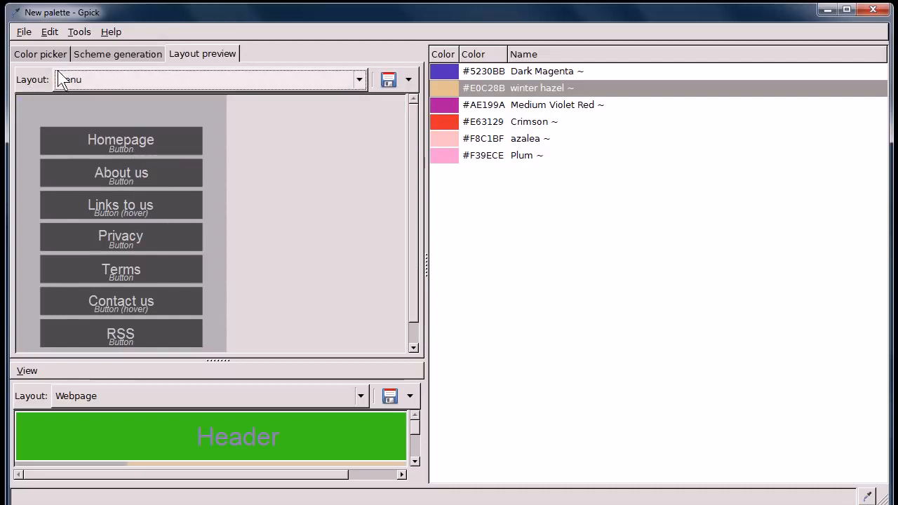
Open the preview layouts list to show the collected colours on a menu layout
click(40, 54)
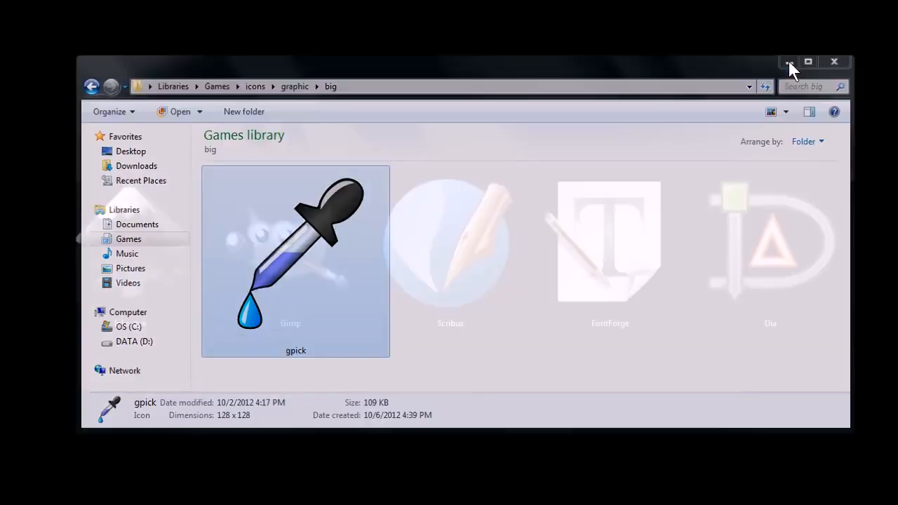
Minimize the Explorer folder window to reveal the five design program icons
click(788, 61)
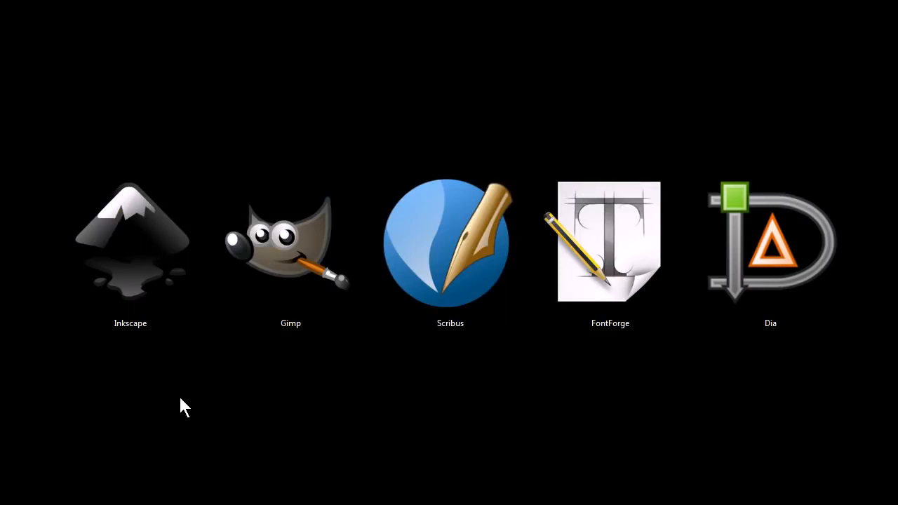
mouse_move(174, 407)
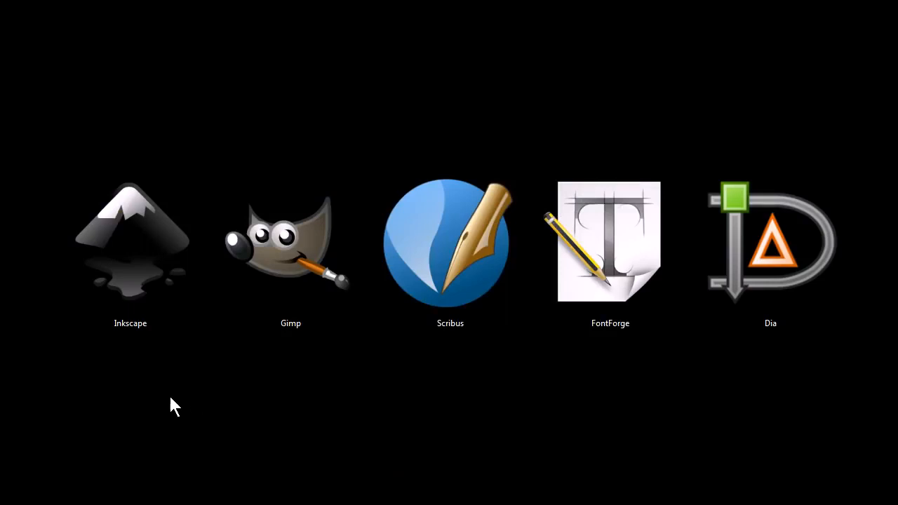
mouse_move(420, 389)
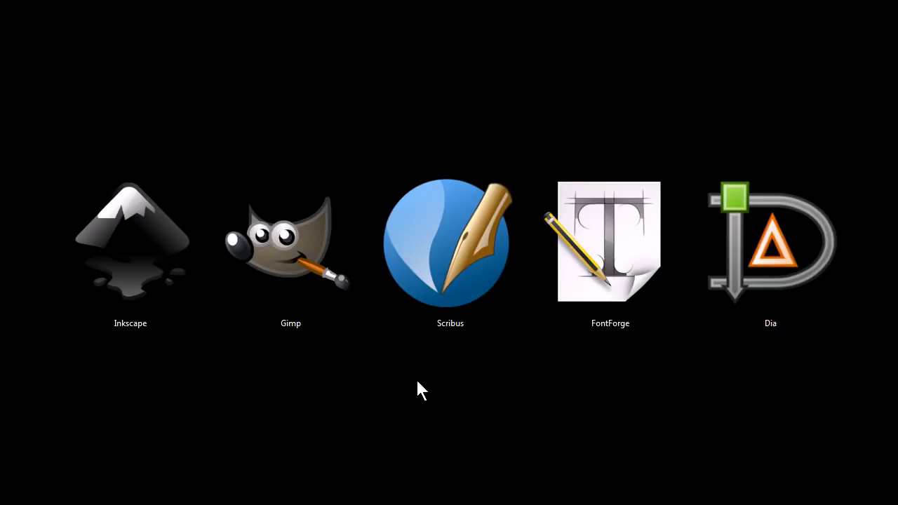
mouse_move(461, 399)
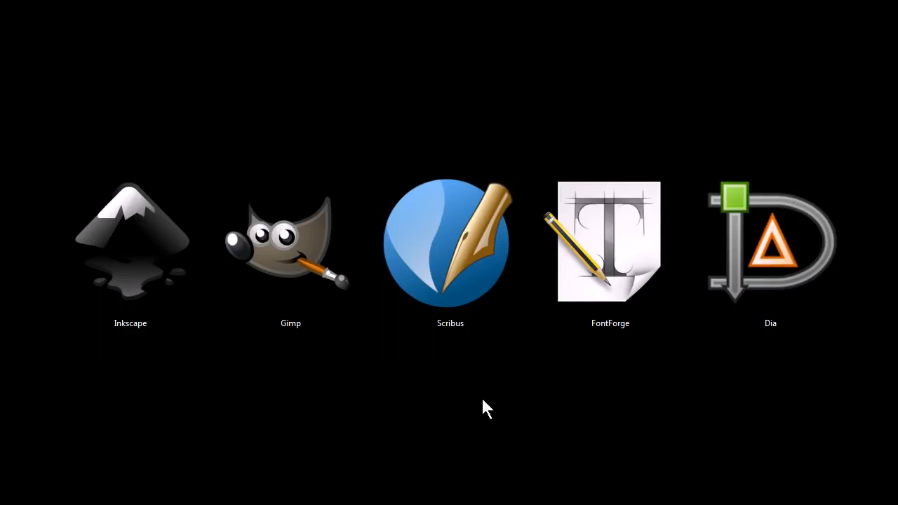
mouse_move(527, 416)
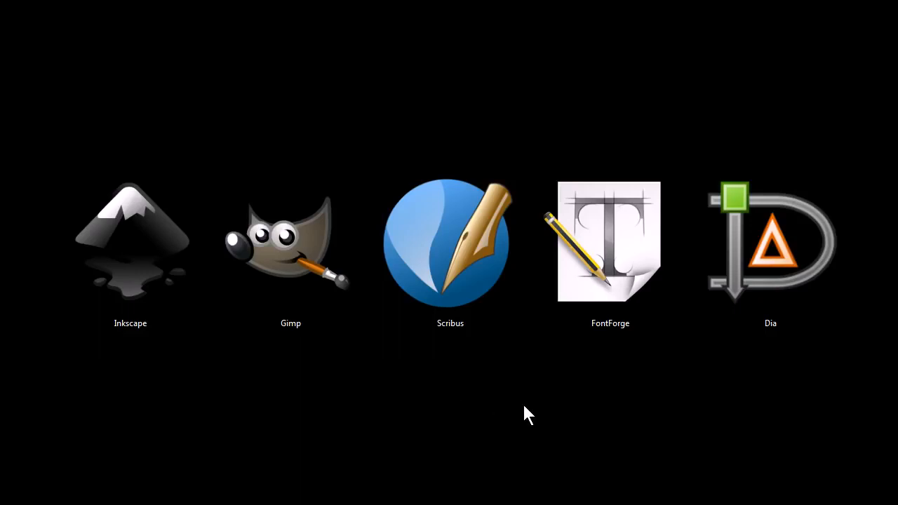